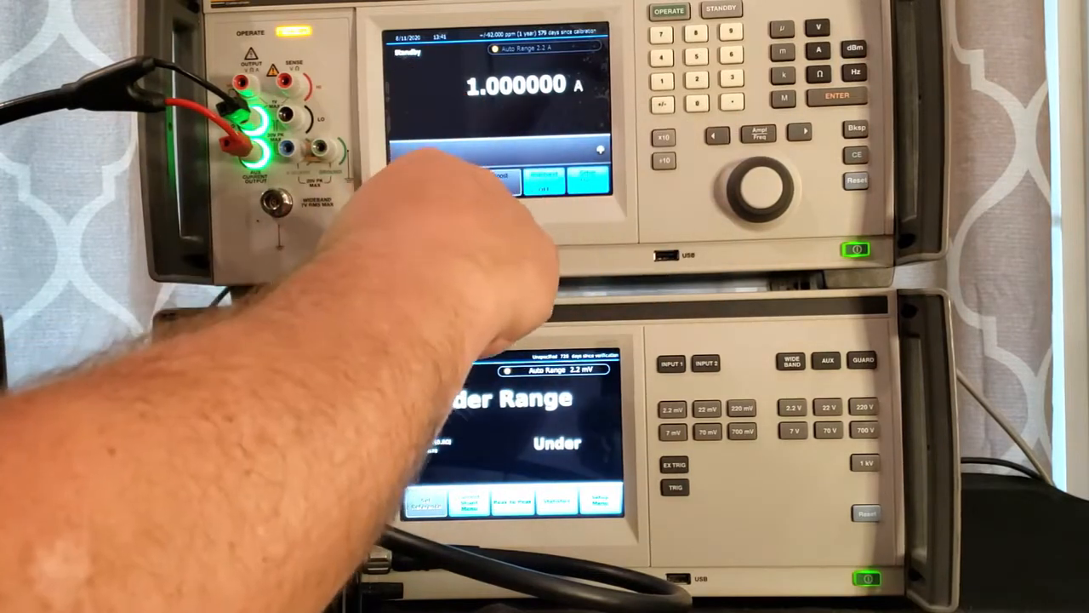
{"action": "left_click", "coordinate": [667, 10]}
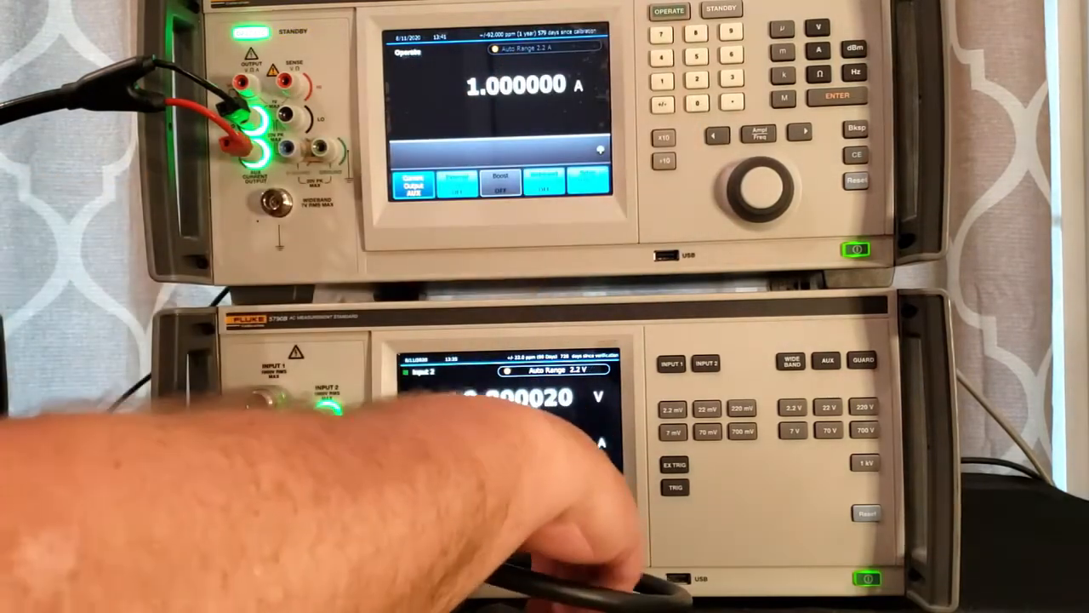